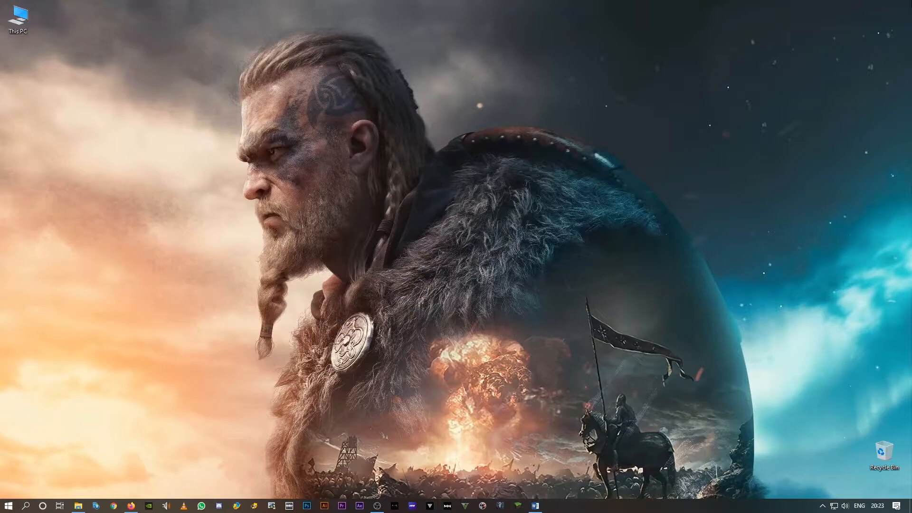
Run %appdata% to open the AppData Roaming folder in File Explorer
type("%appdata%")
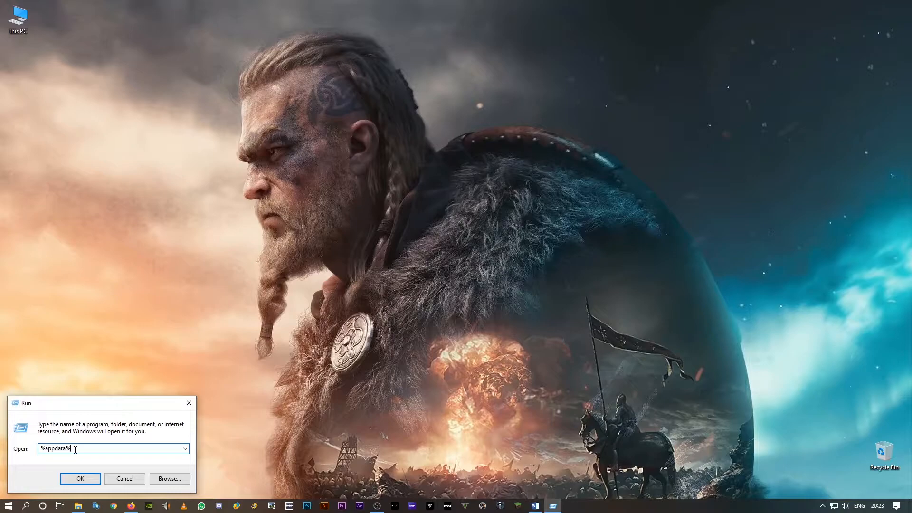
left_click(80, 478)
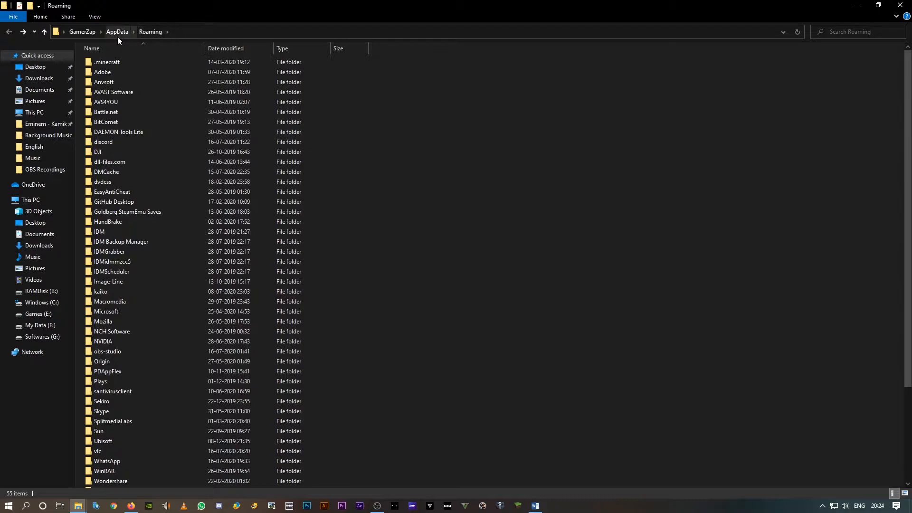
Go up to AppData, then into Local\Temp, which holds 1,104 items
left_click(117, 31)
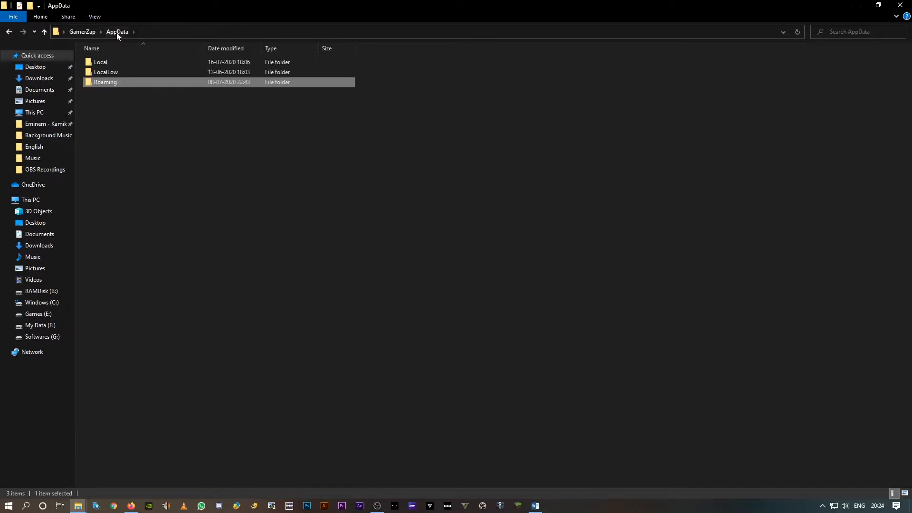
double_click(100, 62)
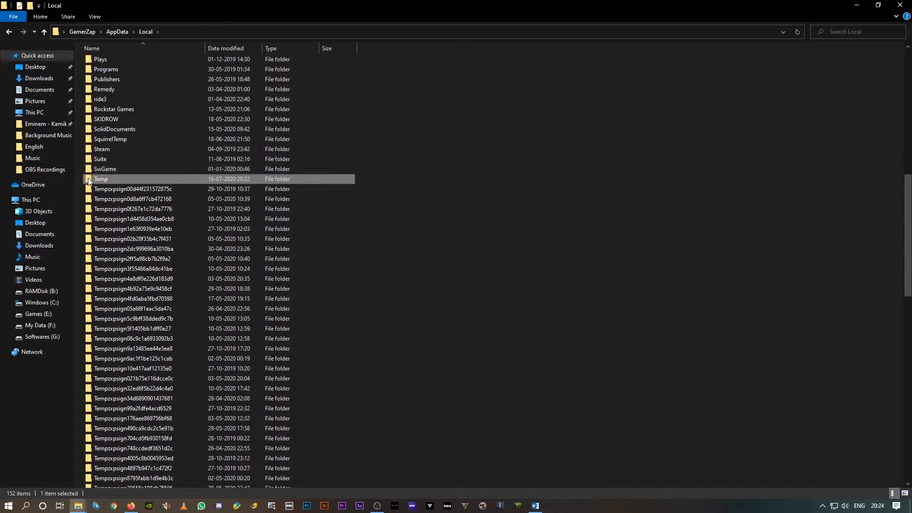
double_click(101, 178)
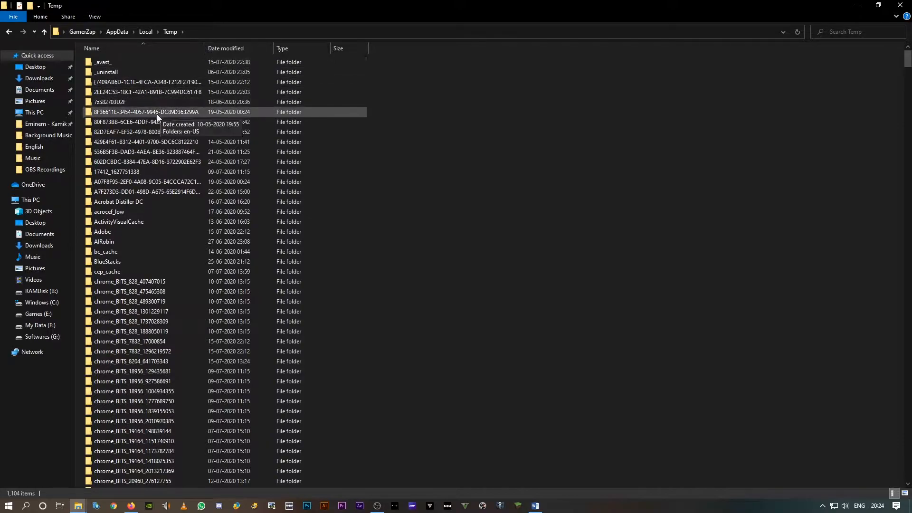
scroll("down", 3)
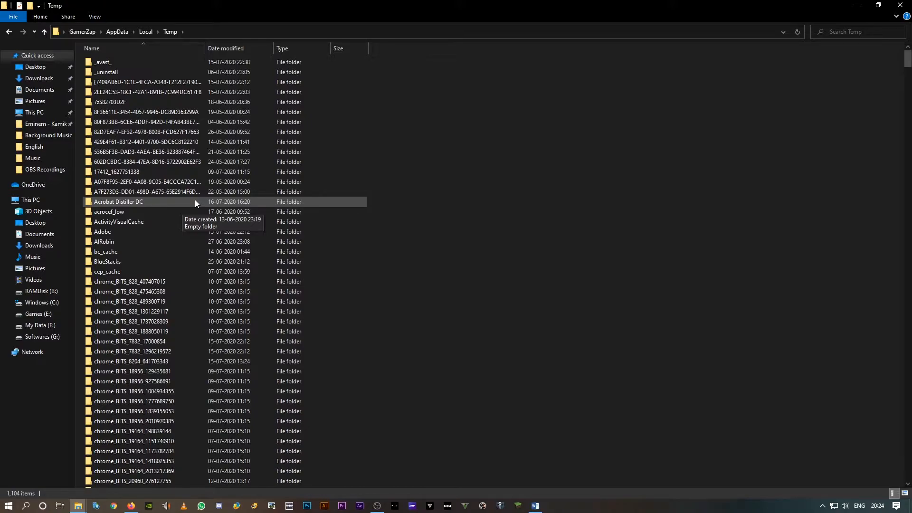
Permanently delete all 1,104 Temp items, skipping every file still in use
key("ctrl+a")
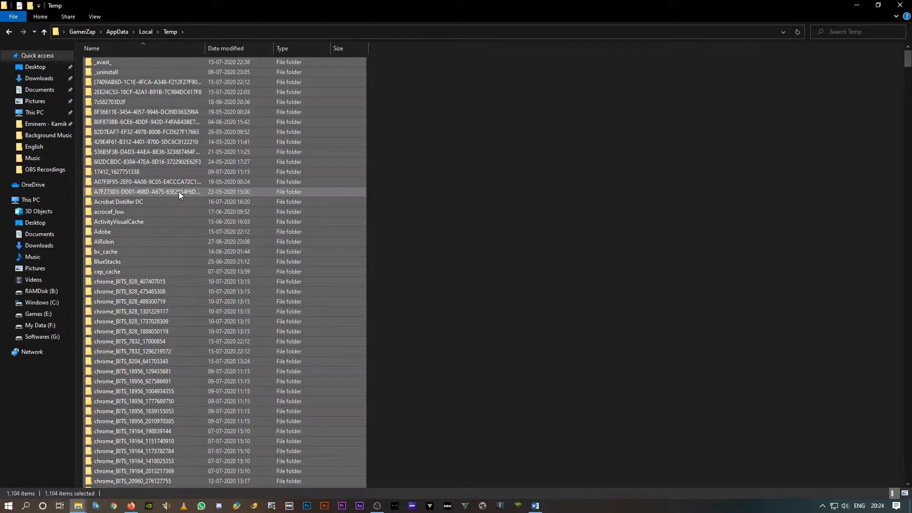
key("Delete")
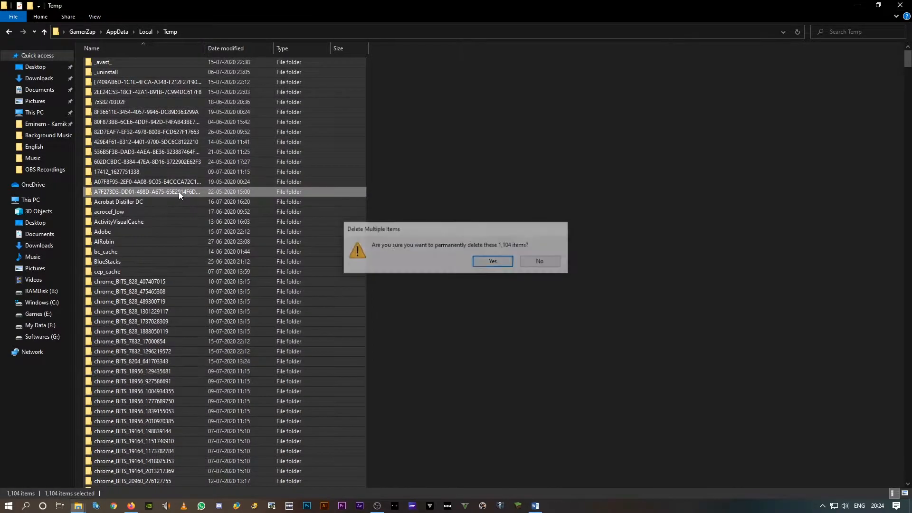
left_click(492, 261)
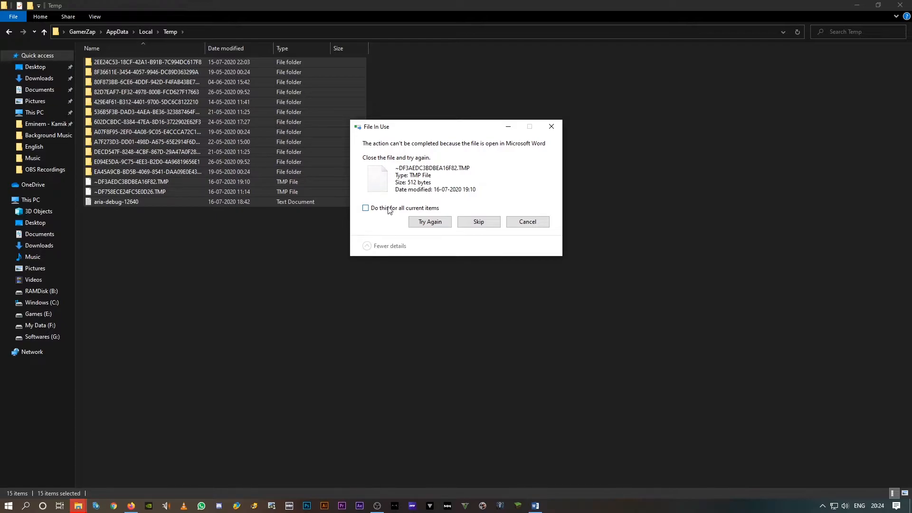
left_click(478, 222)
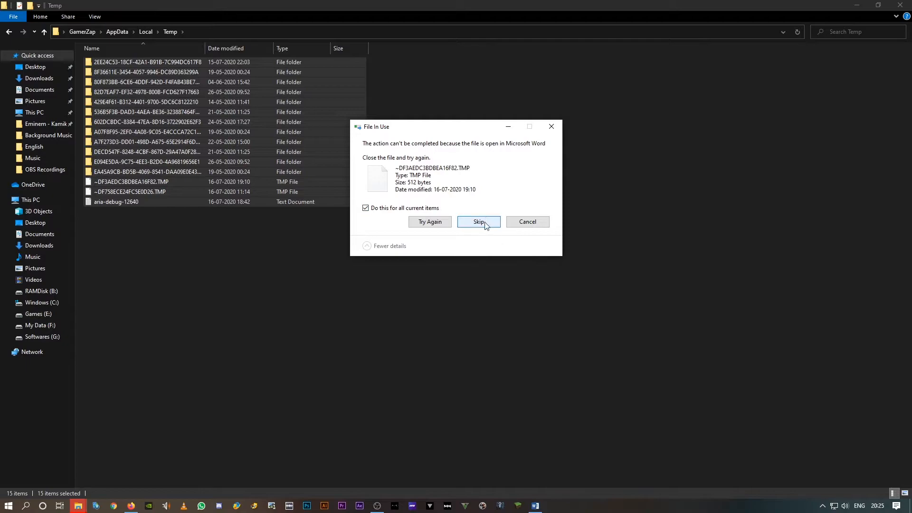
left_click(478, 222)
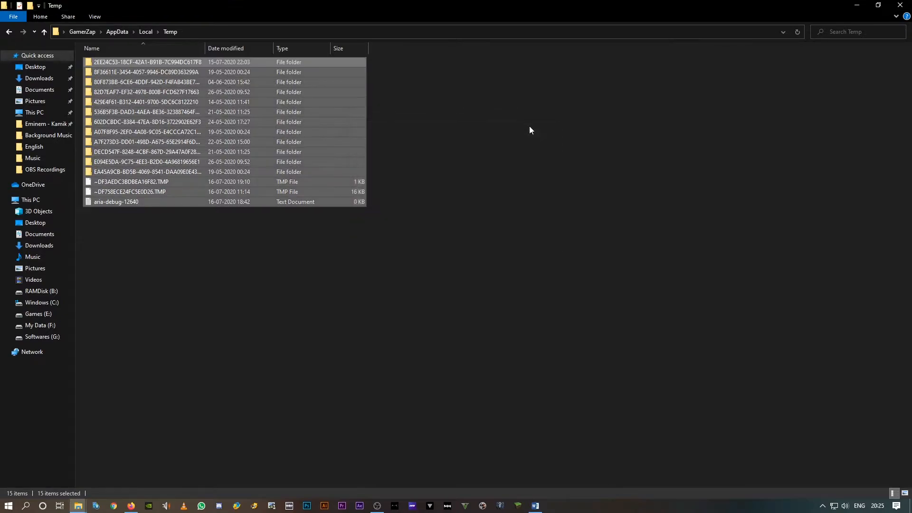
mouse_move(9, 32)
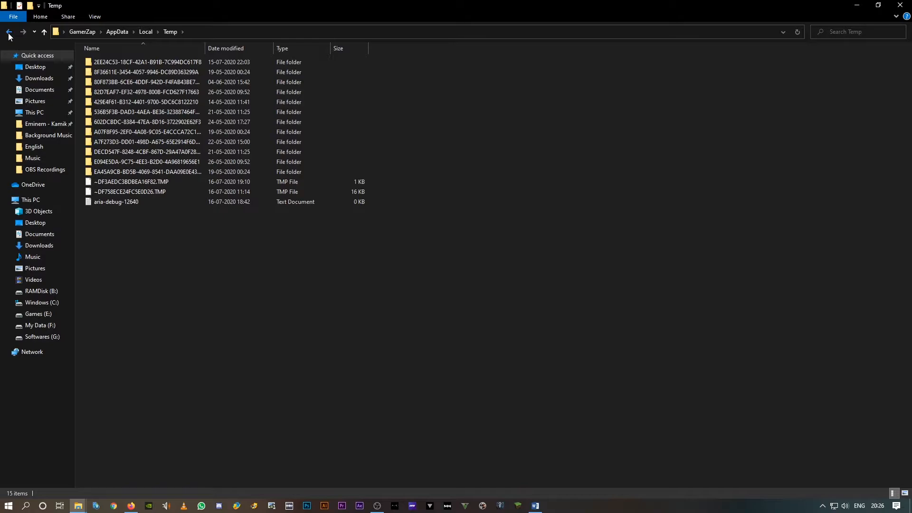
Back in Local, permanently delete the 80 selected Tempzxpsign folders
left_click(9, 31)
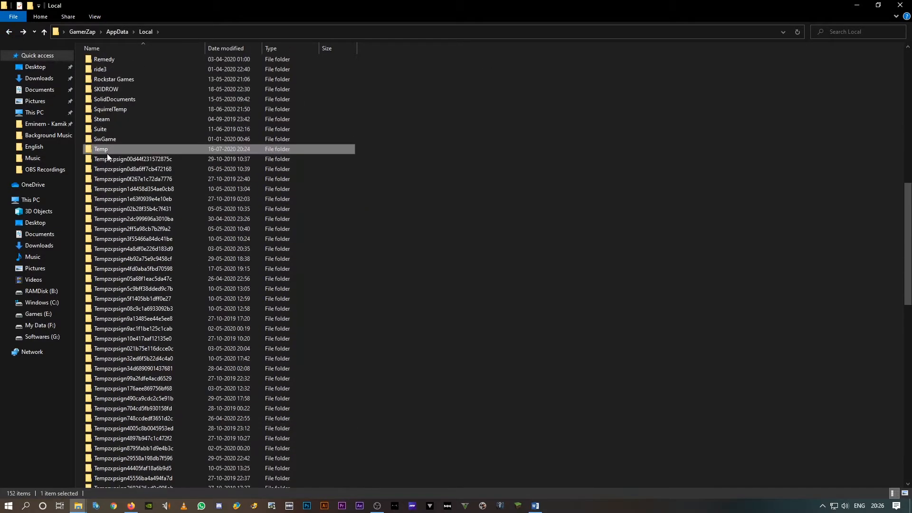
scroll("down", 3)
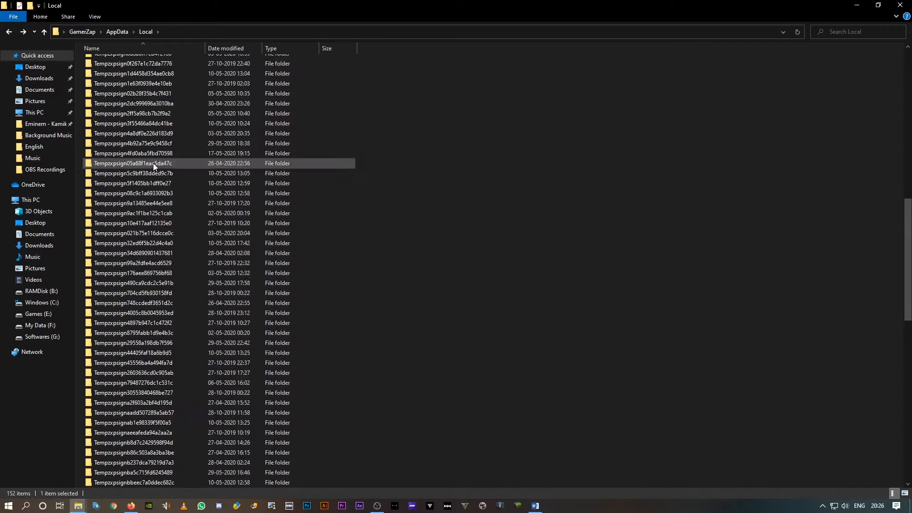
scroll("down", 3)
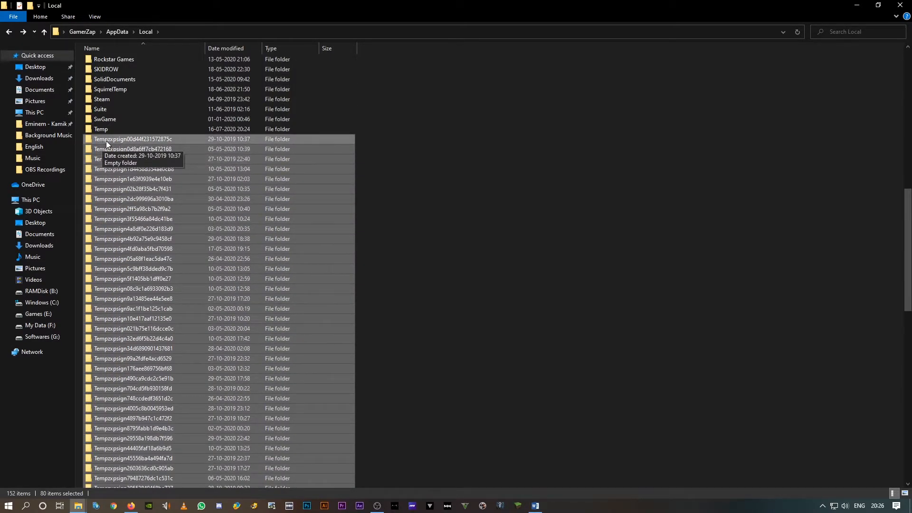
mouse_move(116, 144)
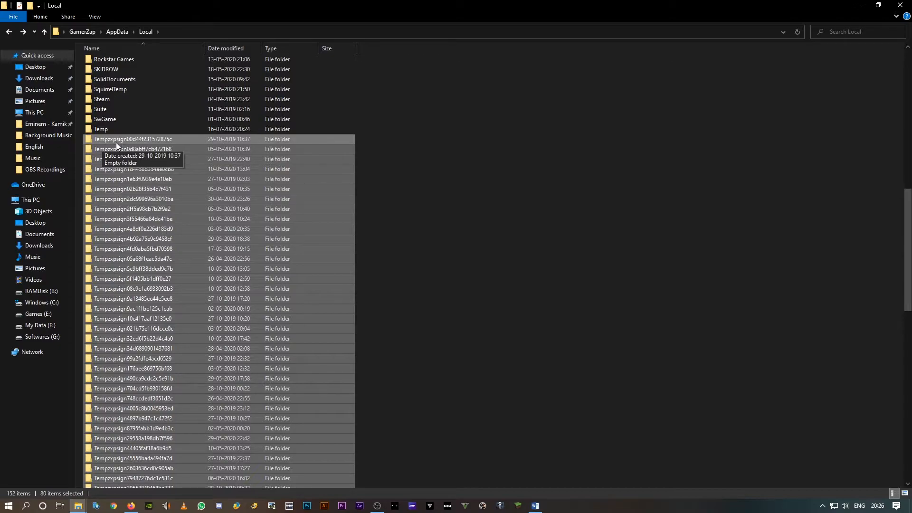
scroll("down", 3)
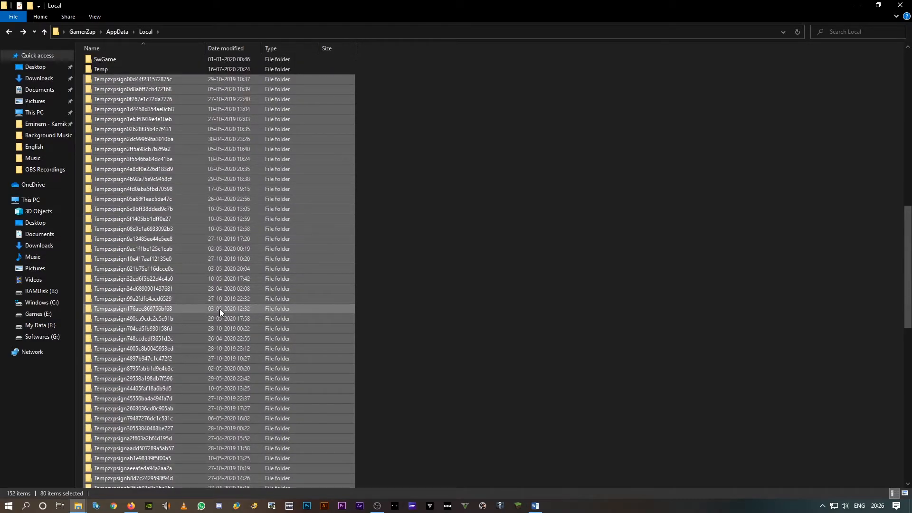
key("Delete")
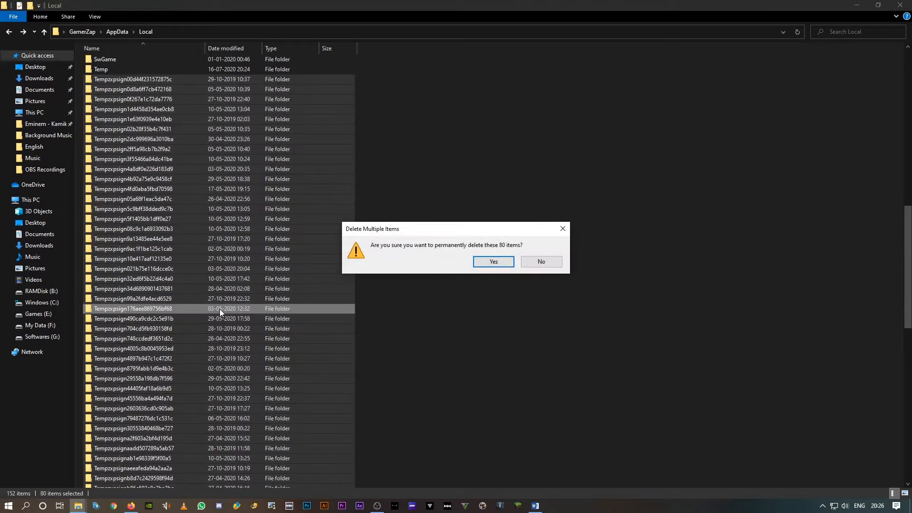
left_click(493, 261)
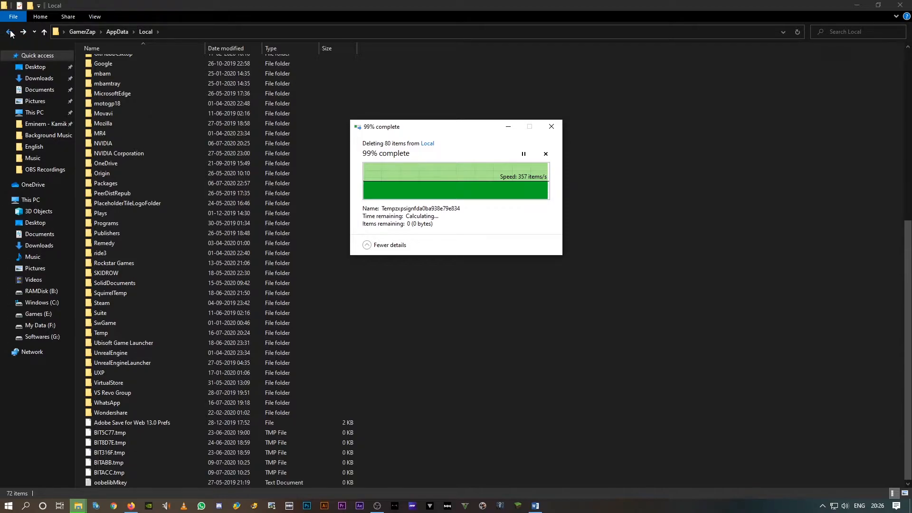
left_click(31, 199)
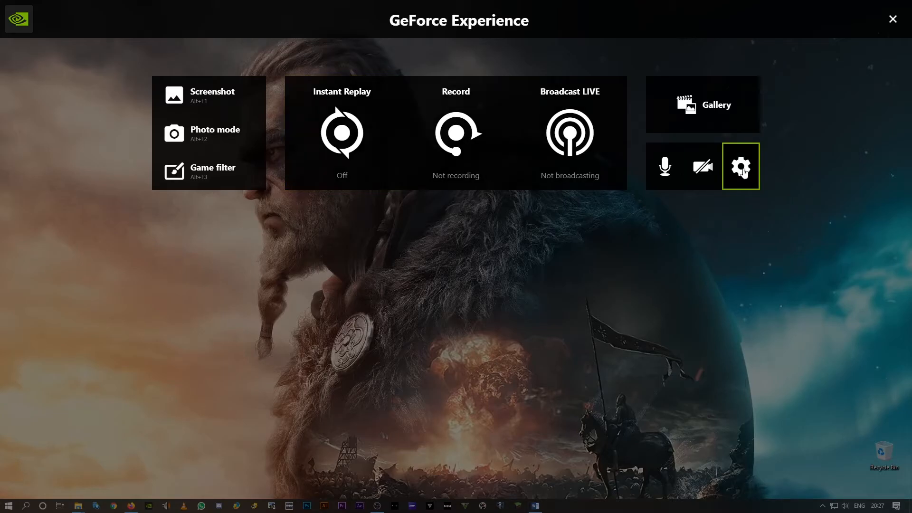
Open overlay Settings and show the Highlights page with its 5 GB disk limit
left_click(741, 166)
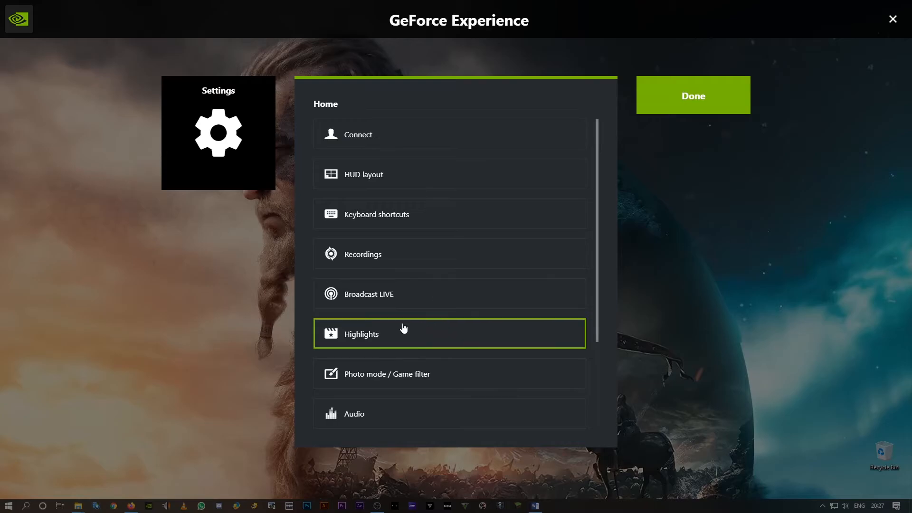
left_click(449, 334)
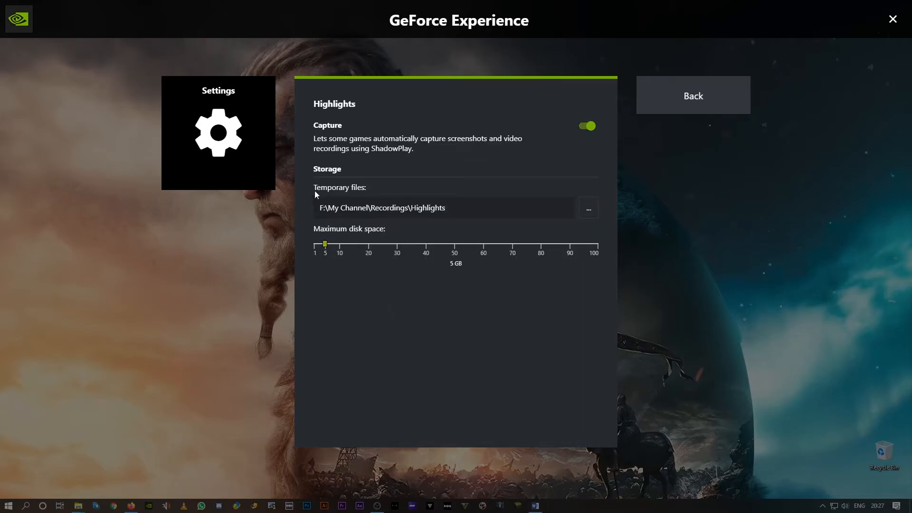
mouse_move(336, 217)
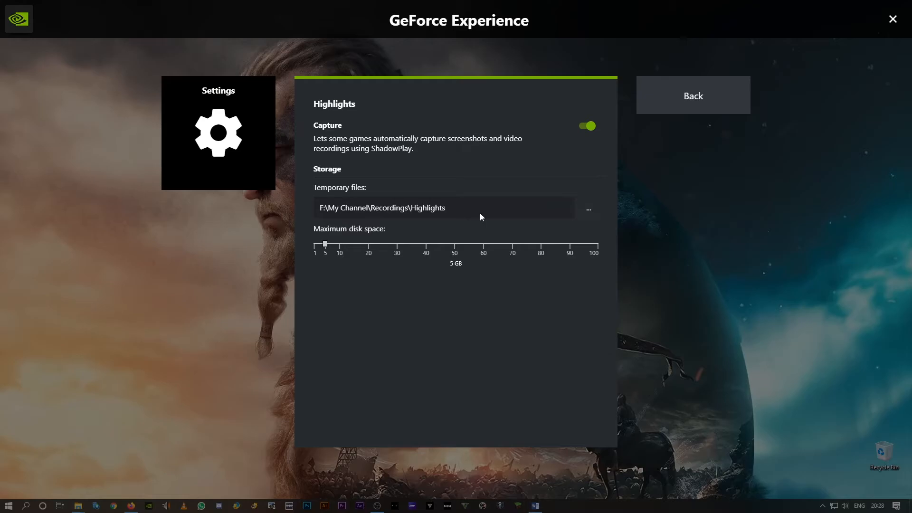
left_click(444, 208)
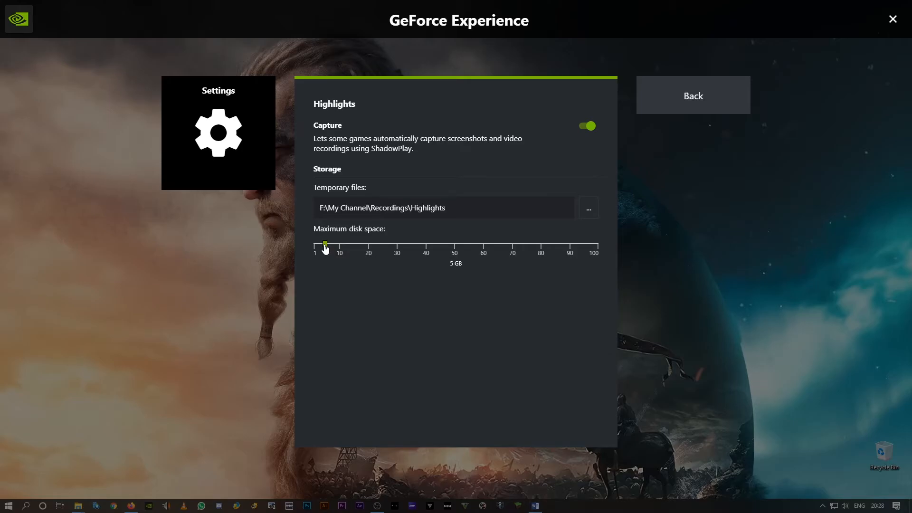
left_click_drag(325, 244, 456, 244)
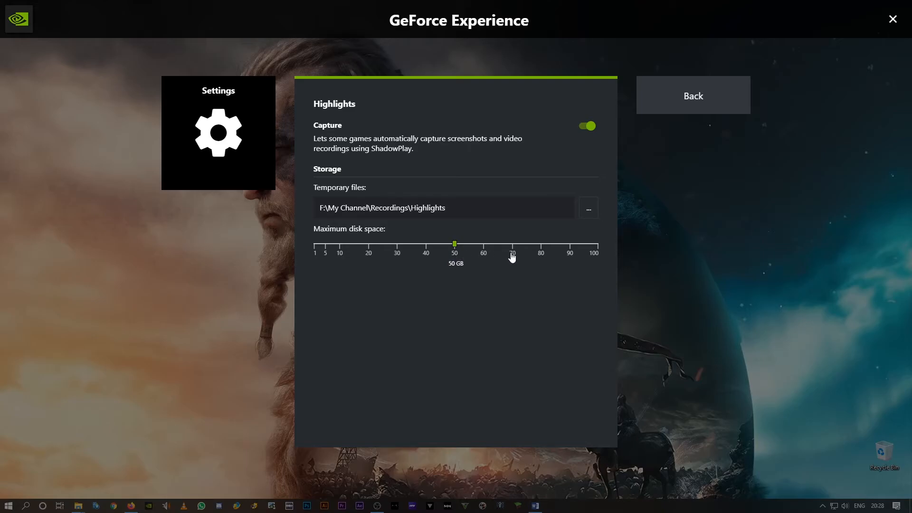
left_click_drag(455, 243, 325, 244)
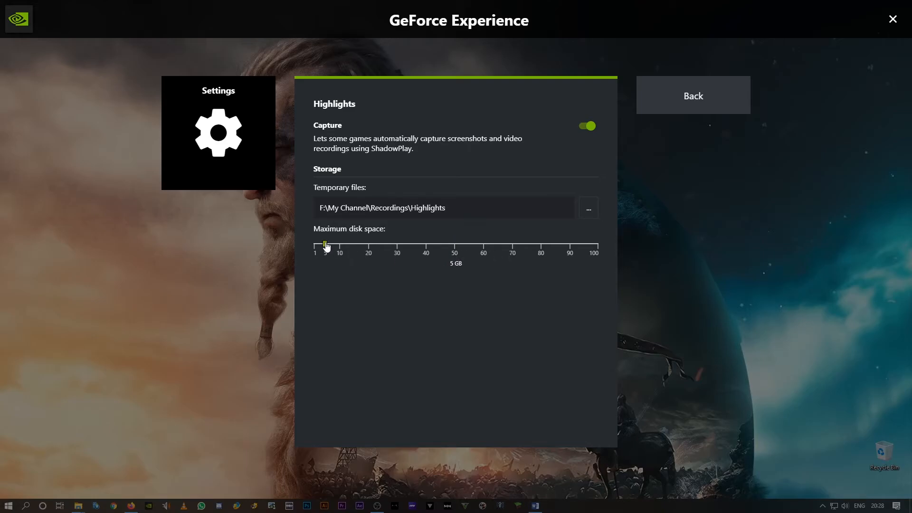
left_click_drag(324, 243, 454, 243)
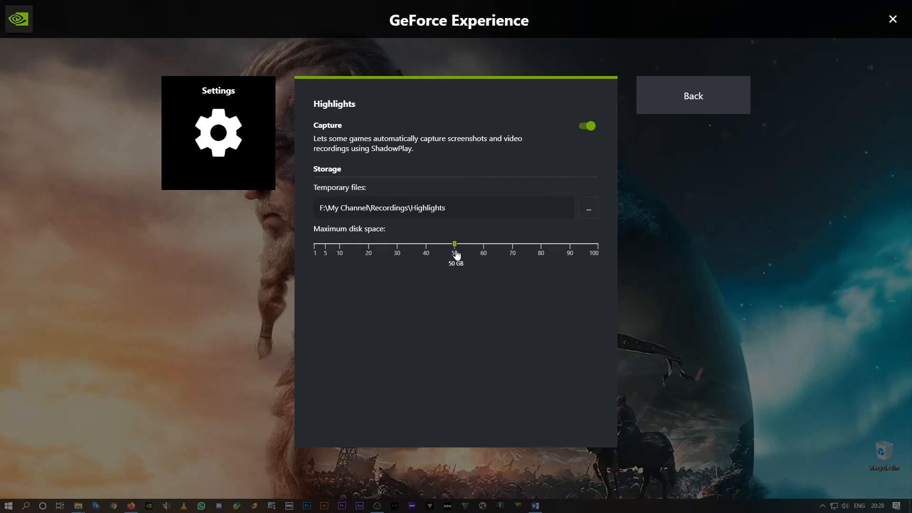
left_click_drag(455, 244, 327, 244)
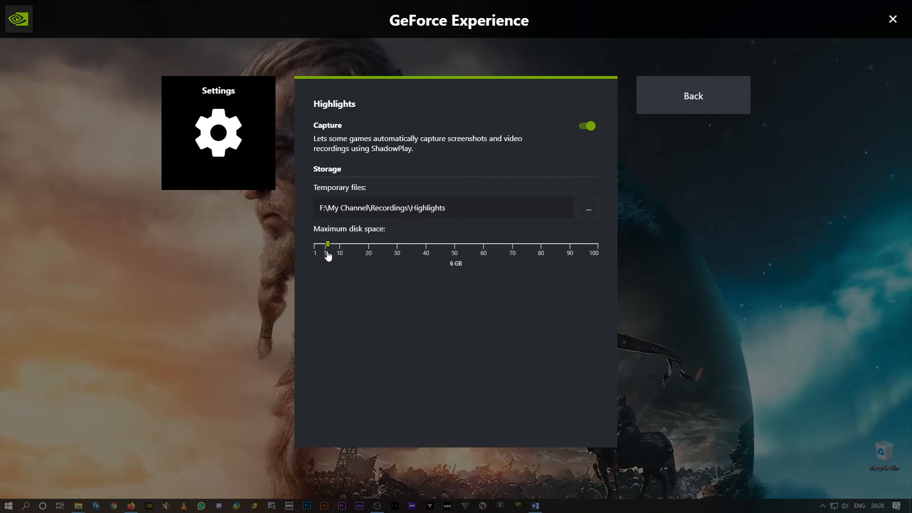
left_click_drag(328, 243, 324, 244)
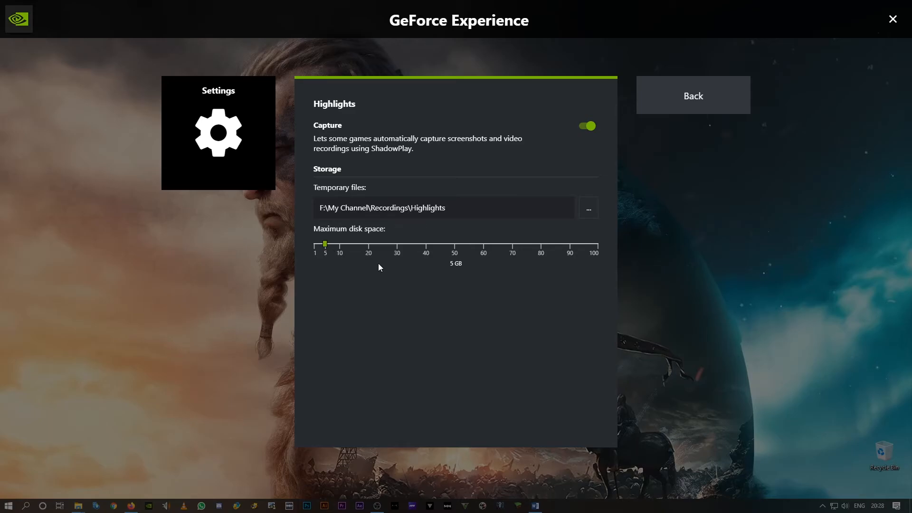
mouse_move(475, 257)
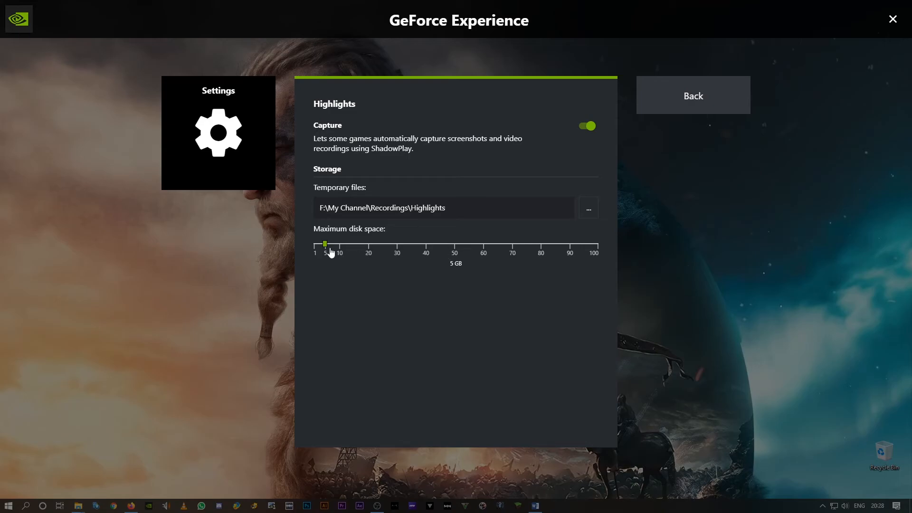
left_click_drag(324, 244, 454, 244)
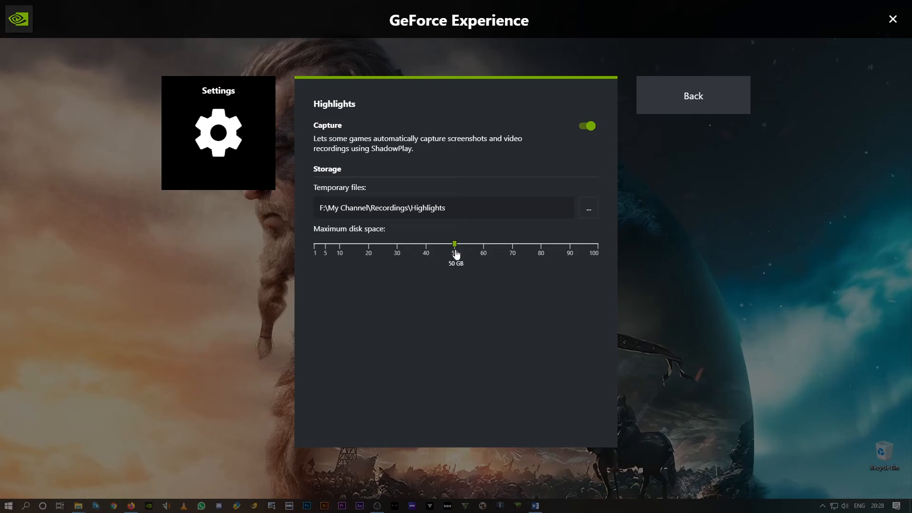
left_click_drag(455, 244, 325, 243)
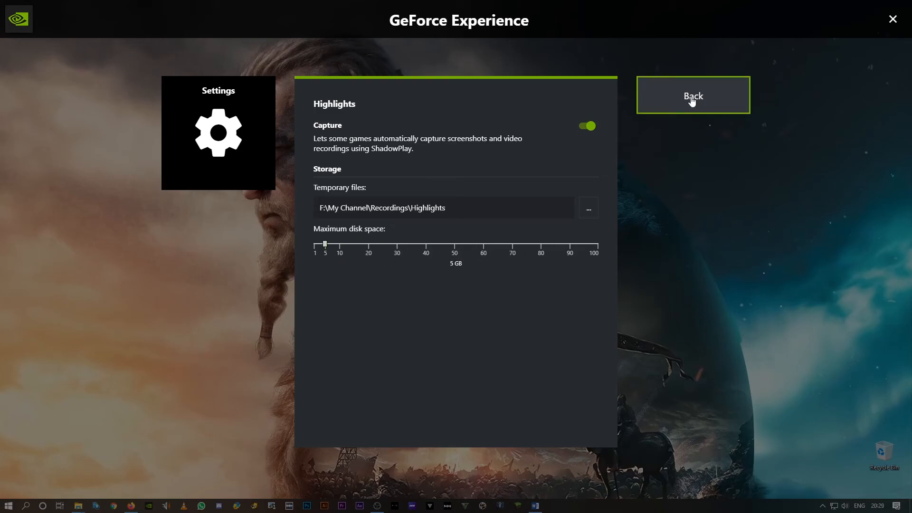
mouse_move(704, 95)
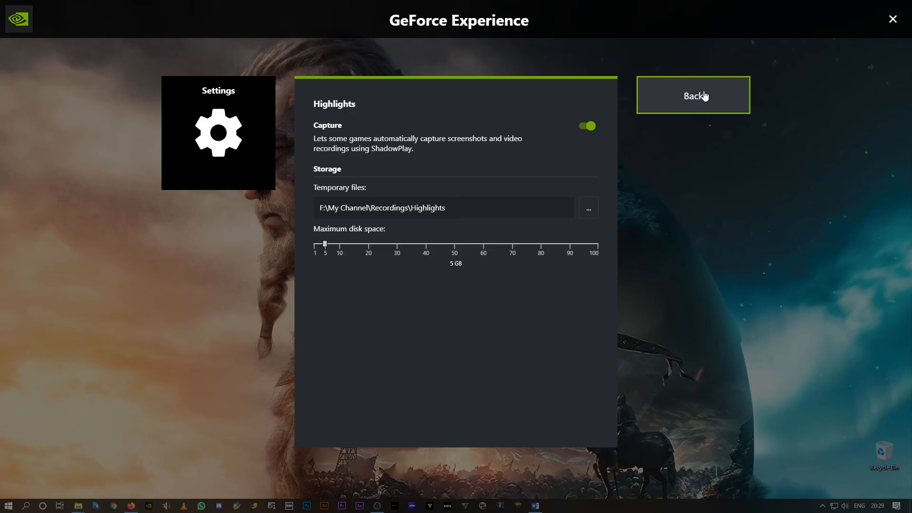